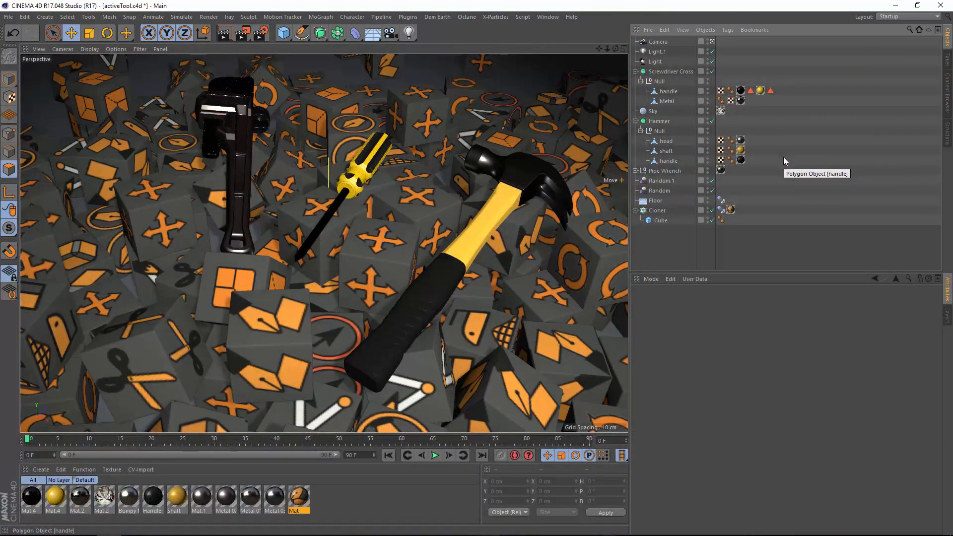
{"action": "mouse_move", "coordinate": [773, 158]}
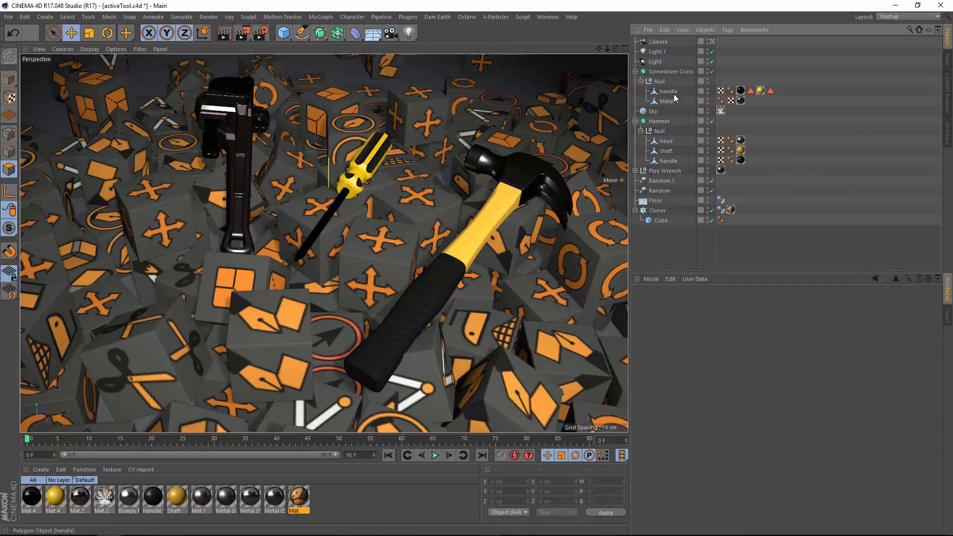
Step: Select the screwdriver handle object and make Live Selection the active tool
{"action": "left_click", "coordinate": [669, 91]}
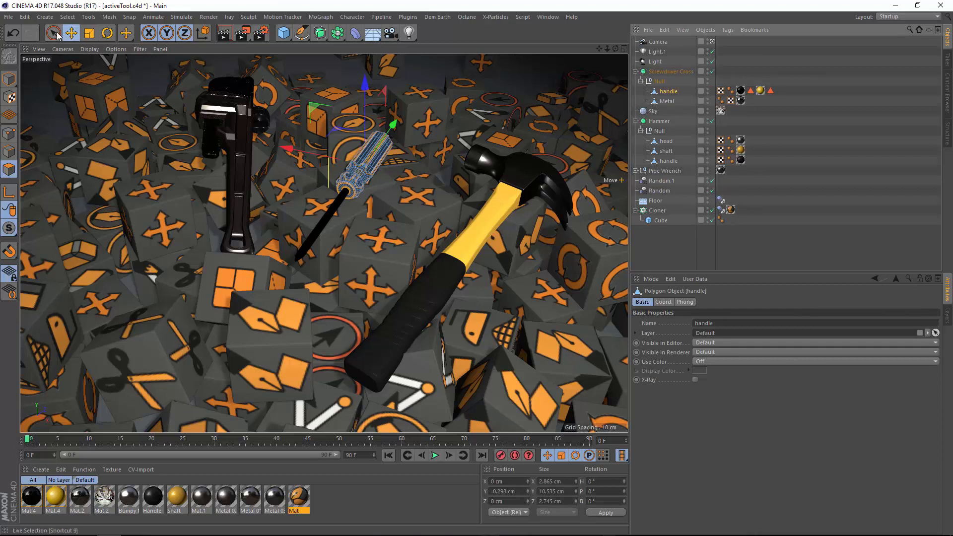
{"action": "left_click", "coordinate": [52, 34]}
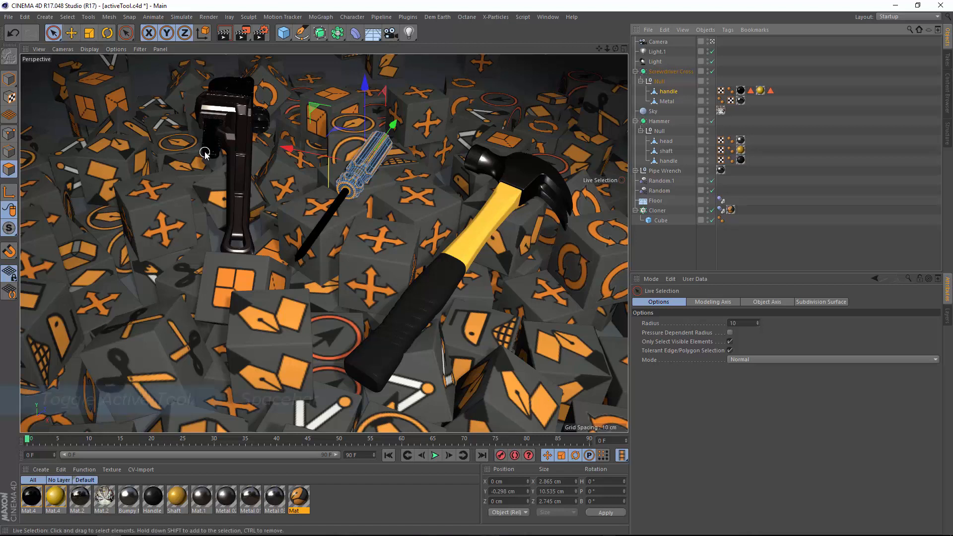
{"action": "key", "text": "space"}
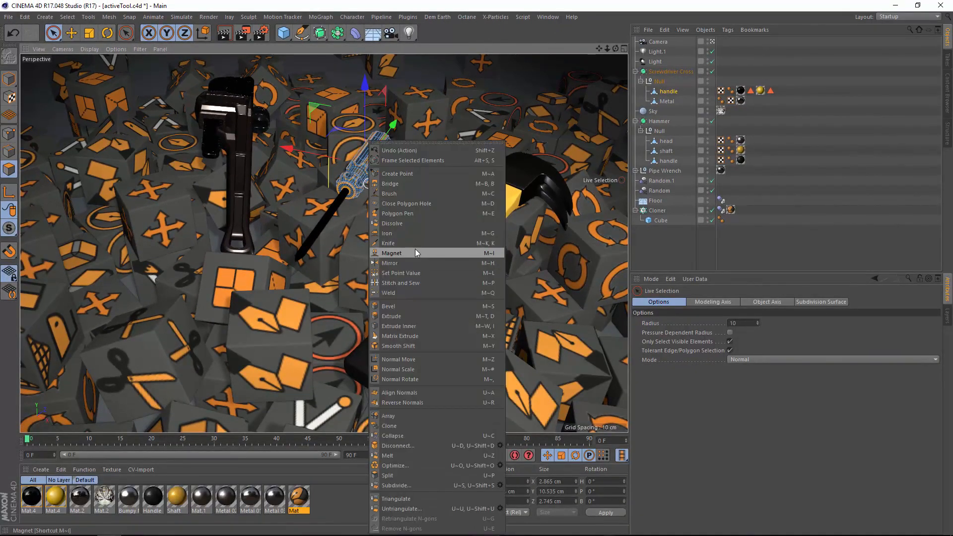
{"action": "mouse_move", "coordinate": [418, 317]}
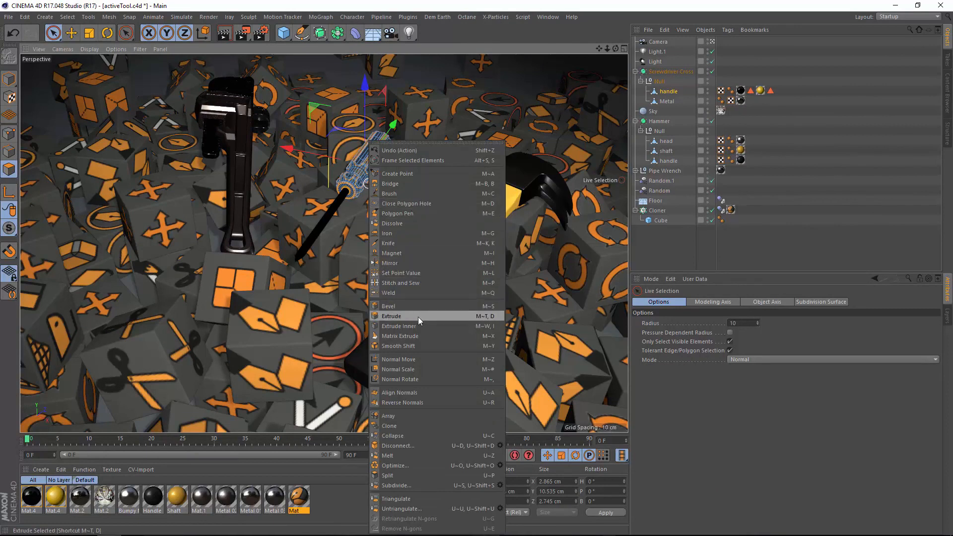
Step: Activate Extrude from the modeling commands popup so it enters the tool history
{"action": "left_click", "coordinate": [392, 316]}
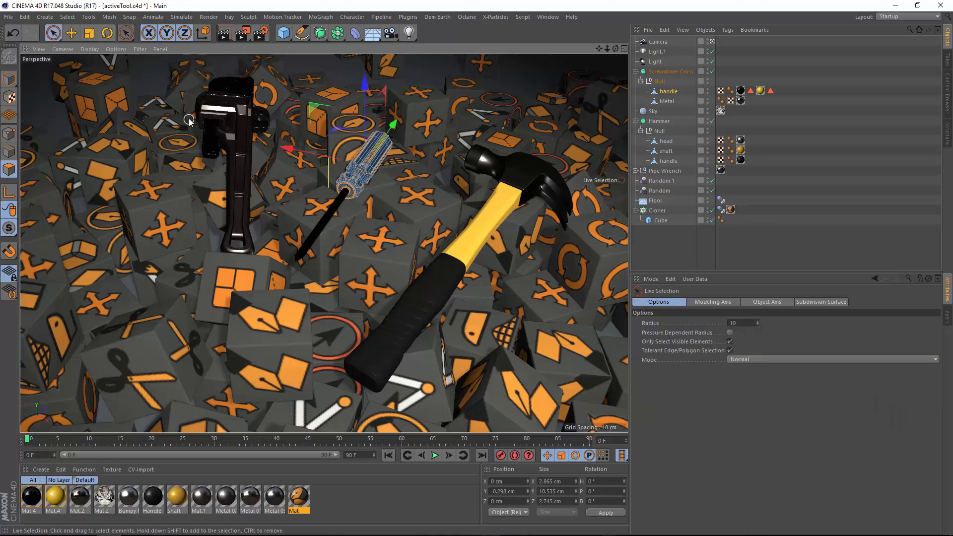
{"action": "mouse_move", "coordinate": [128, 79]}
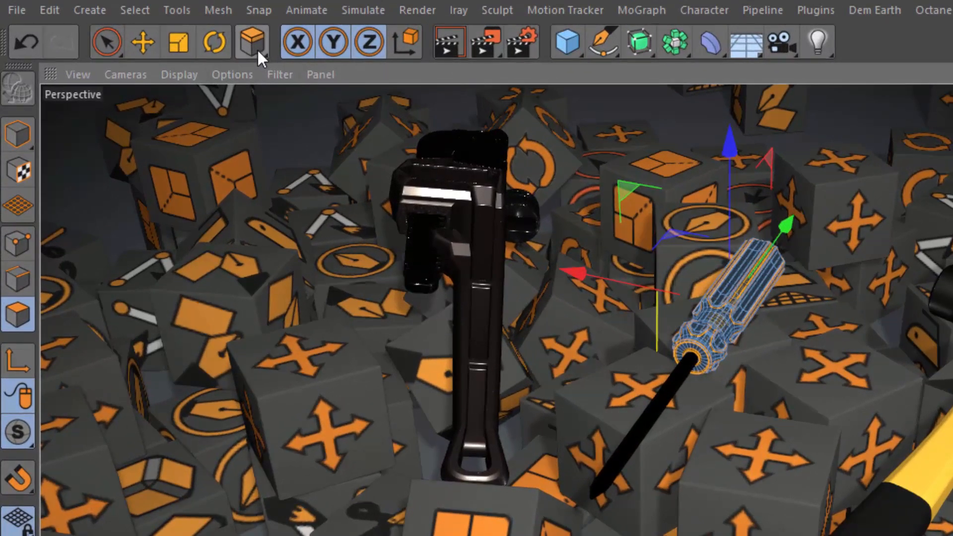
Step: Show the recently used tools list, topped by Extrude and Live Selection
{"action": "left_click", "coordinate": [248, 42]}
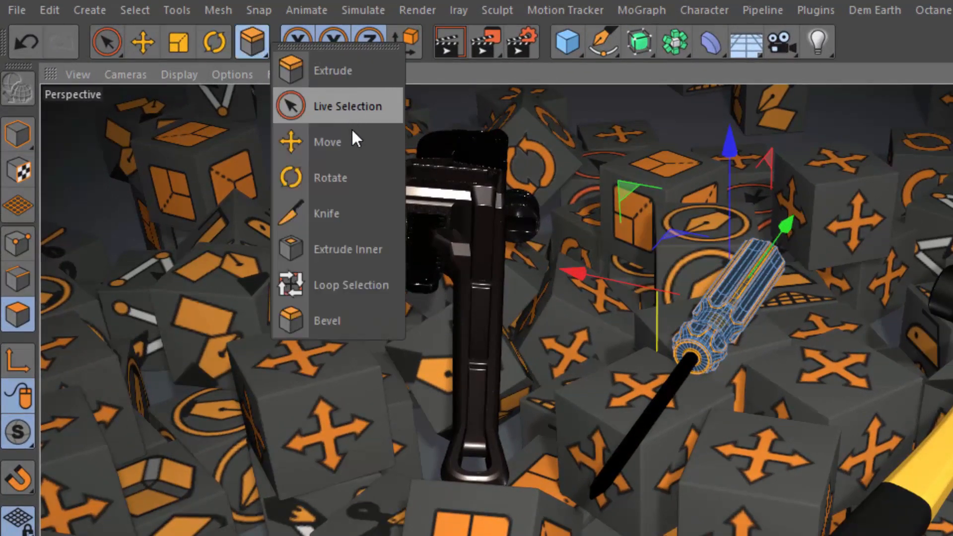
{"action": "mouse_move", "coordinate": [367, 343]}
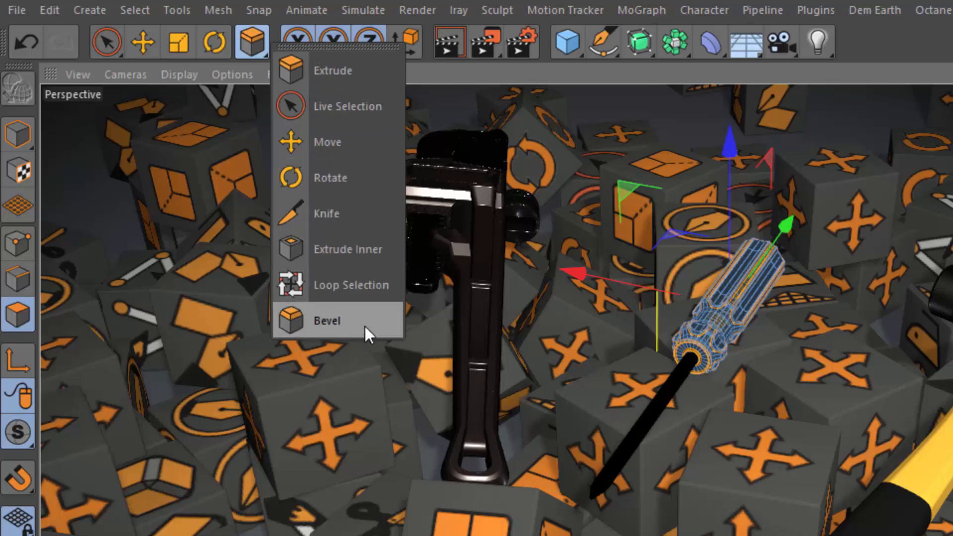
{"action": "mouse_move", "coordinate": [369, 308]}
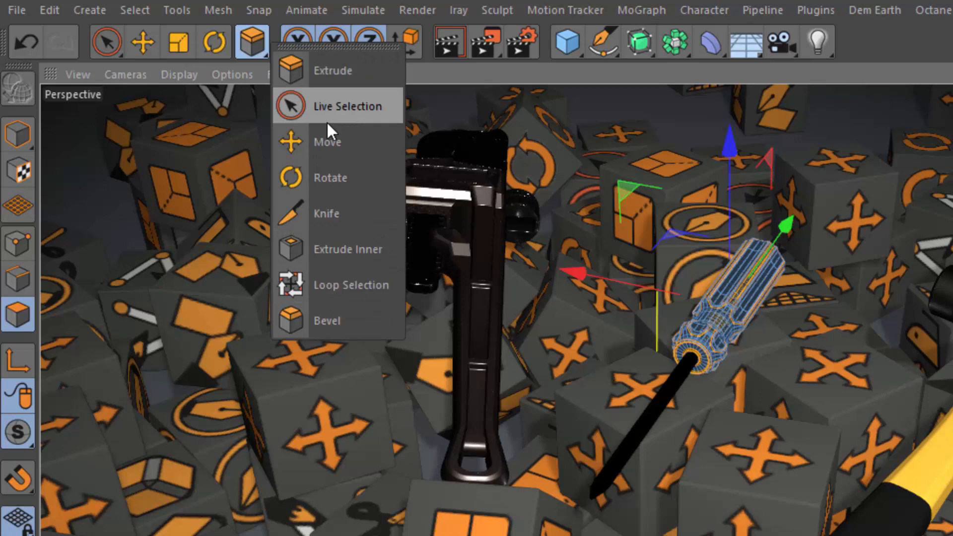
{"action": "mouse_move", "coordinate": [358, 334]}
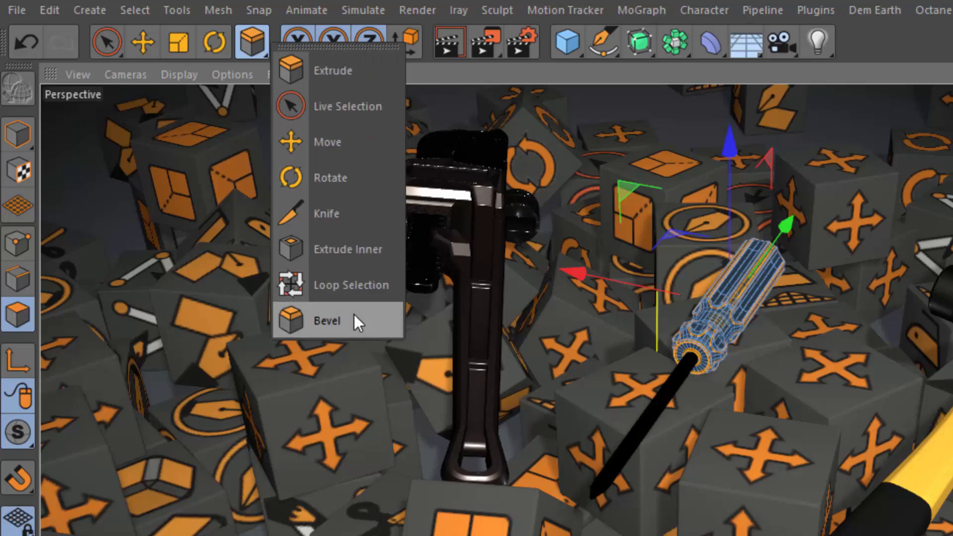
{"action": "mouse_move", "coordinate": [368, 79]}
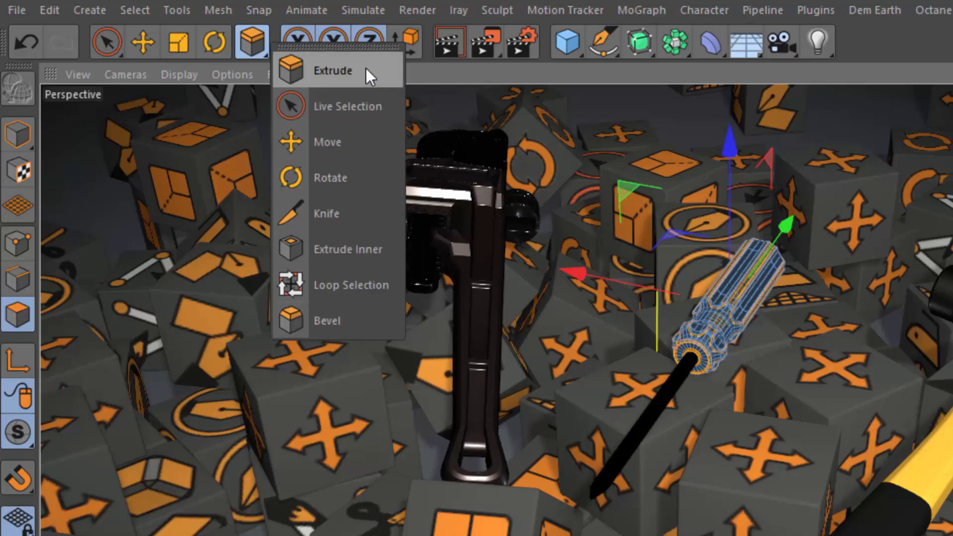
{"action": "mouse_move", "coordinate": [389, 83]}
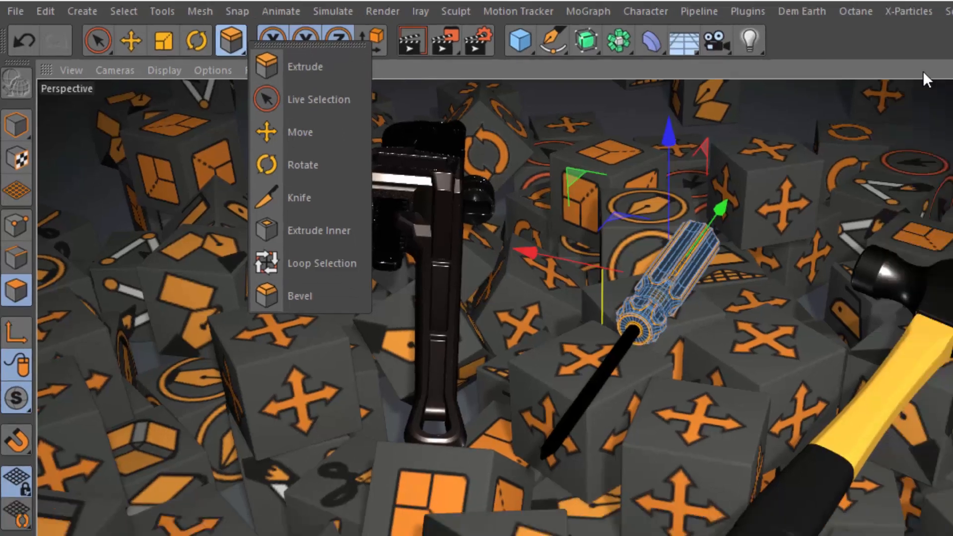
Step: Enable Active Tool in the viewport HUD so it shows the tool name, Extrude
{"action": "left_click", "coordinate": [304, 68]}
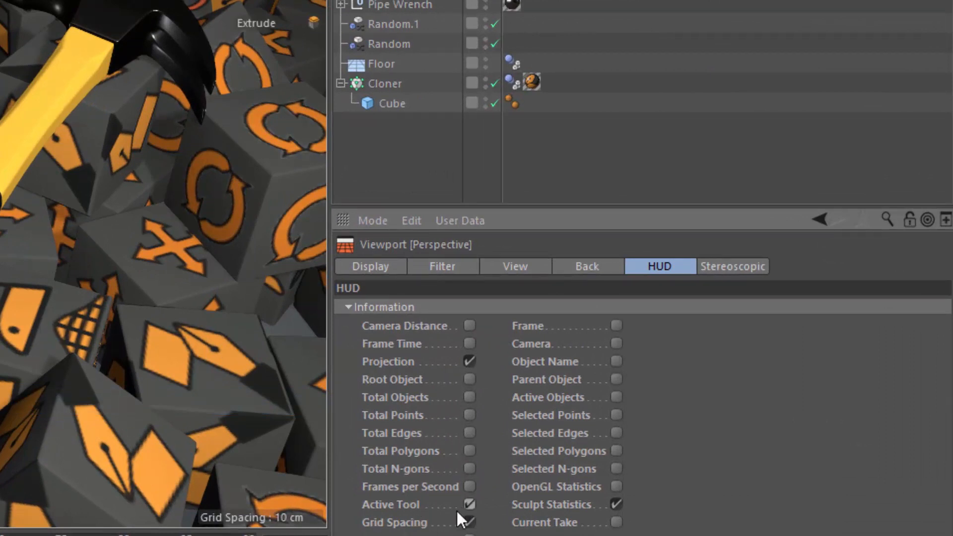
{"action": "left_click", "coordinate": [310, 23]}
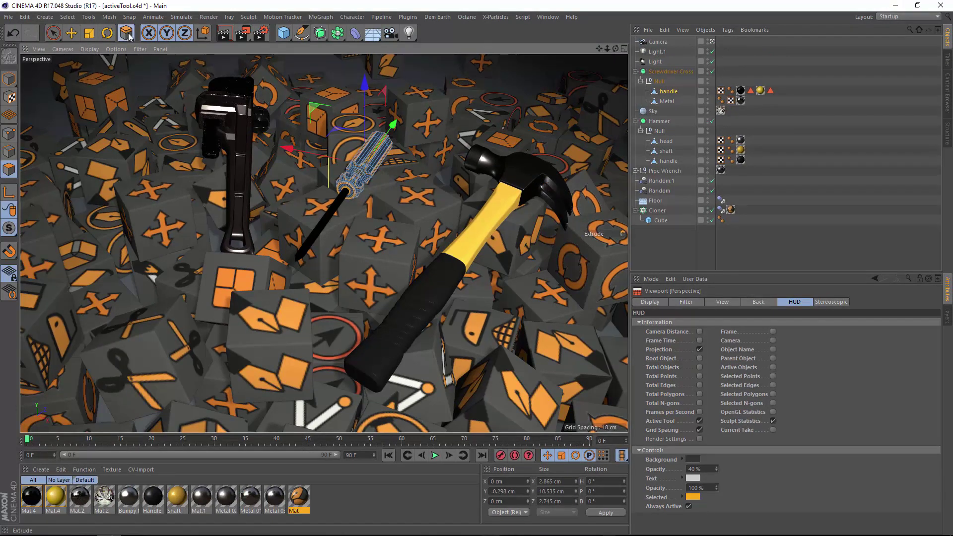
Step: Bring up the recent tools dropdown ready to tear off as a docked palette
{"action": "left_click", "coordinate": [121, 34]}
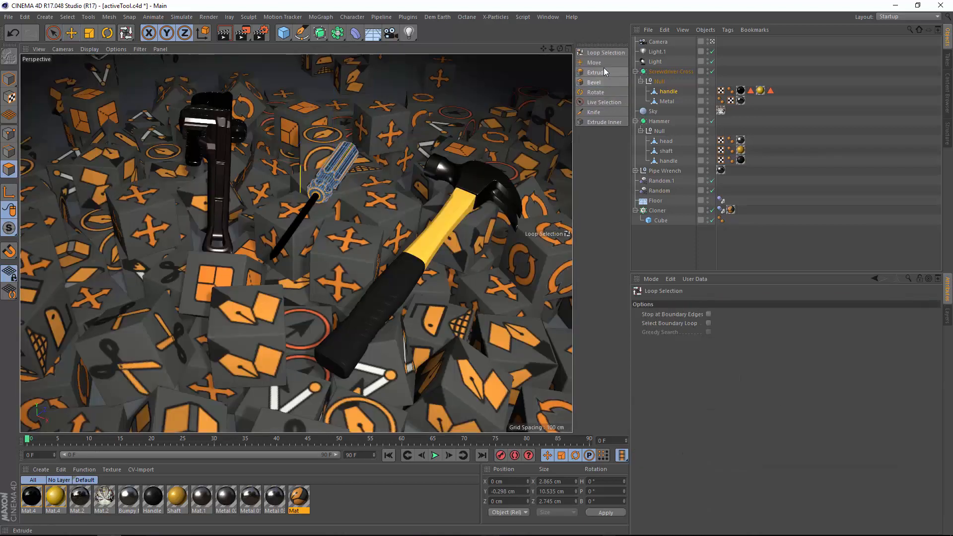
{"action": "mouse_move", "coordinate": [616, 105]}
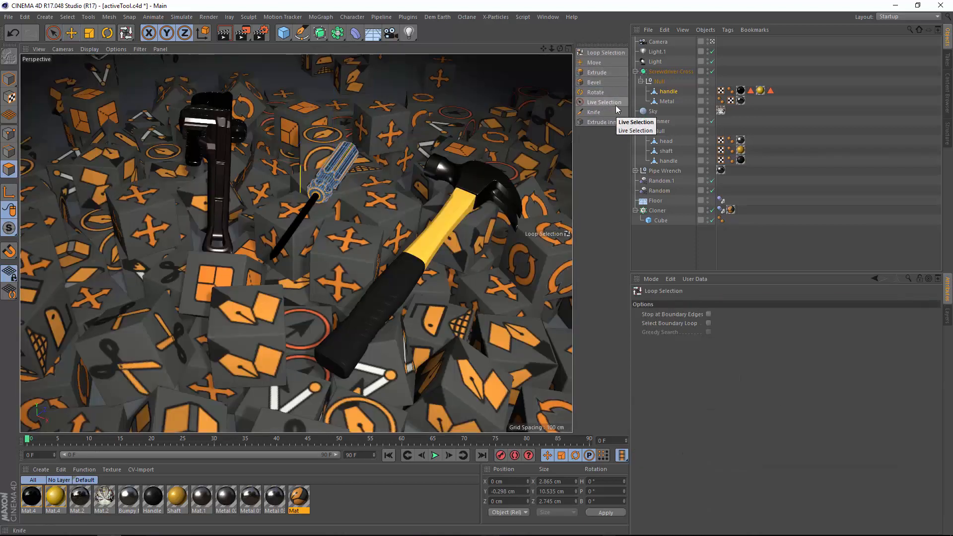